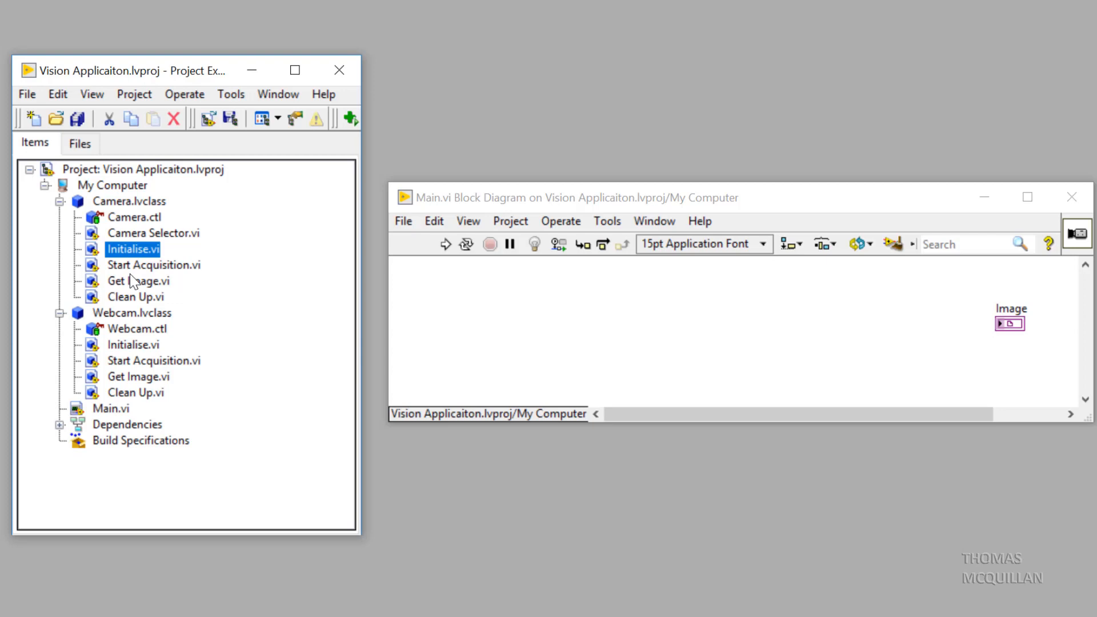
# Drop the Camera class's Initialise, Start Acquisition, Get Image and Clean Up VIs onto Main.vi's diagram.
pyautogui.moveTo(132, 247); pyautogui.dragTo(549, 329)
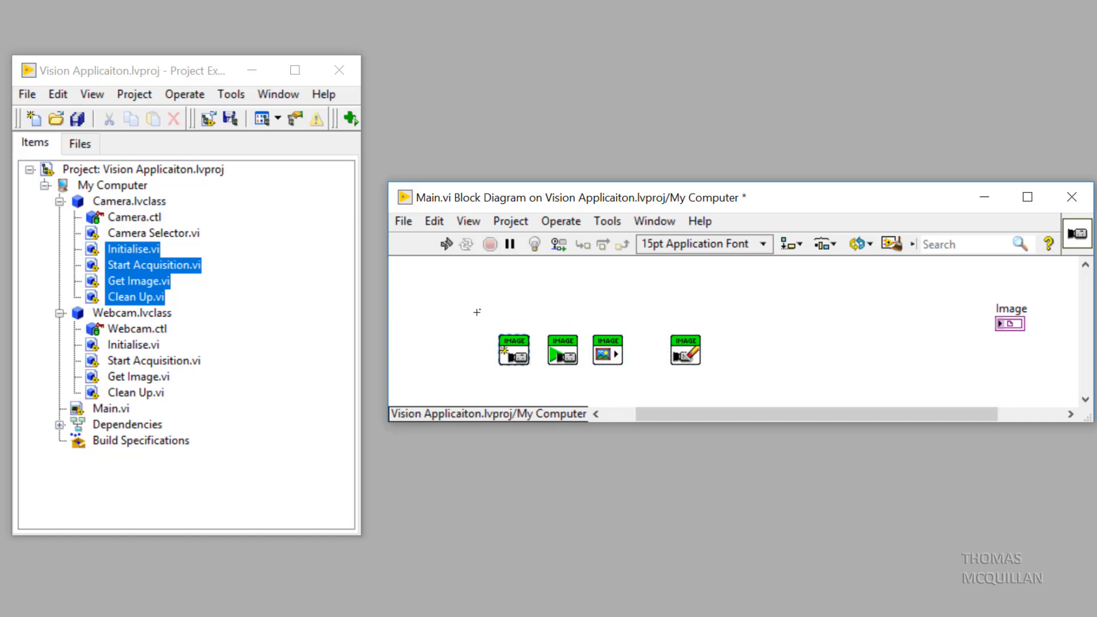
# Auto-wire the four camera methods in sequence and route Get Image's output to the Image indicator.
pyautogui.press('ctrl+space')
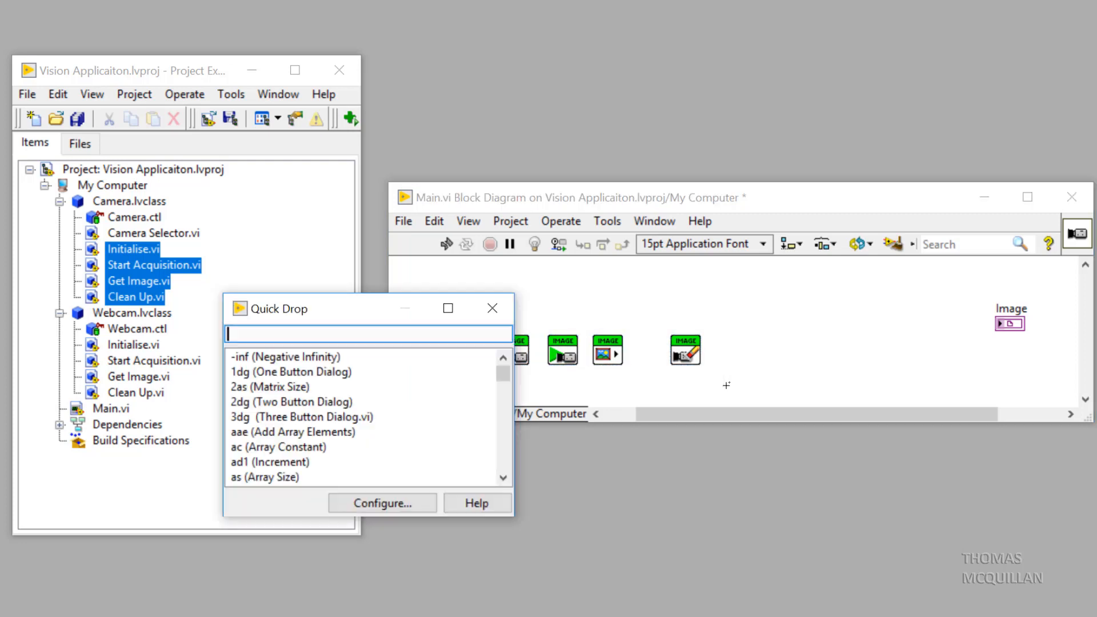
pyautogui.click(492, 308)
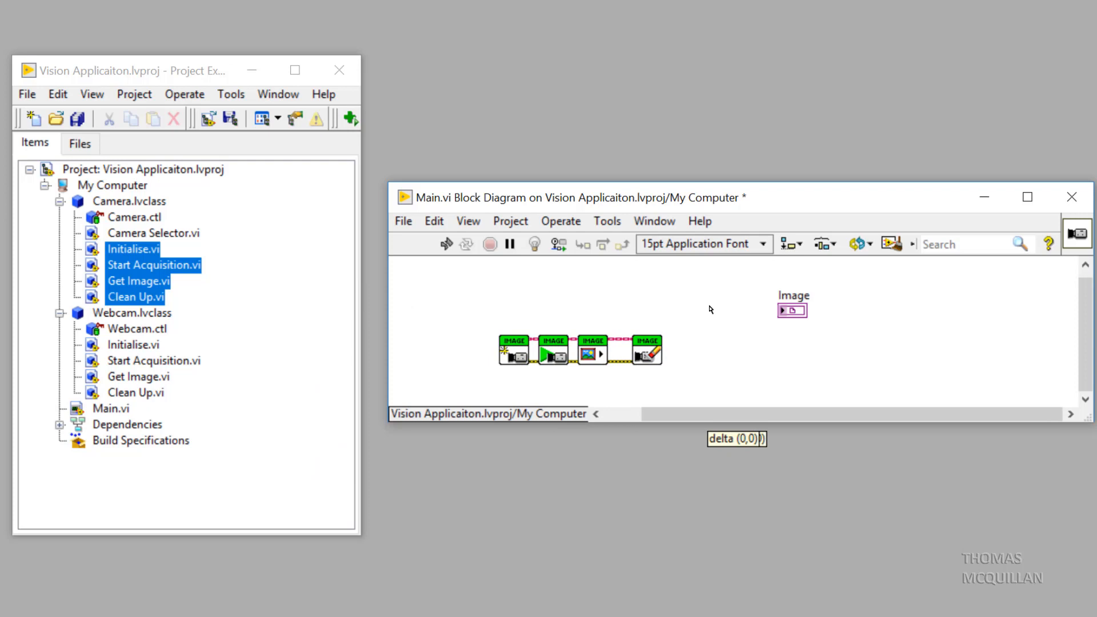
pyautogui.moveTo(792, 309); pyautogui.dragTo(686, 306)
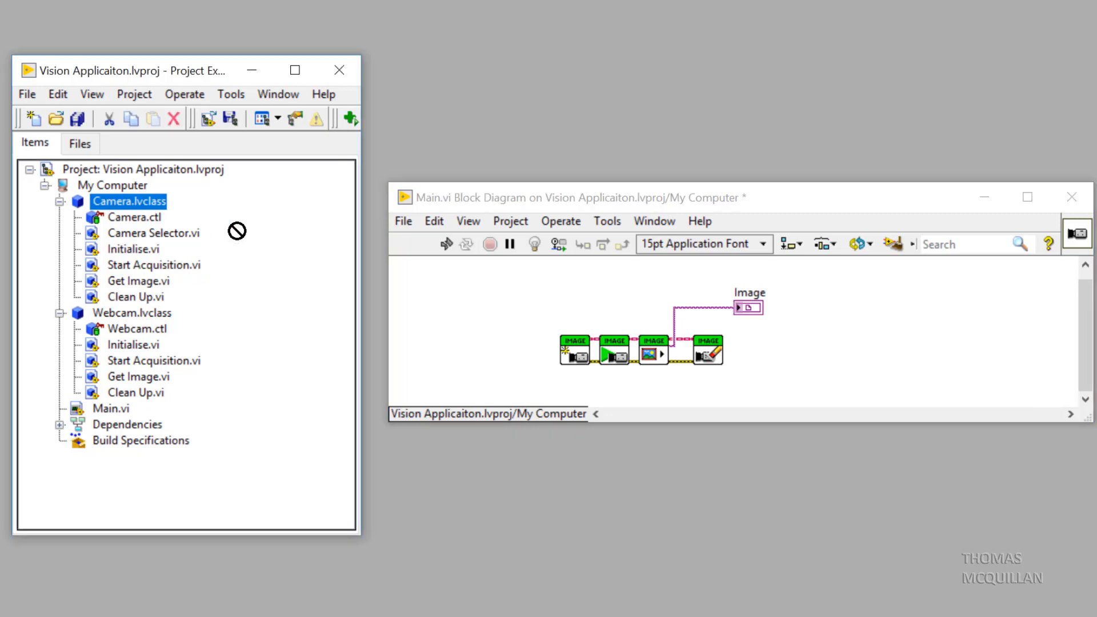
# Place Camera.lvclass and Webcam.lvclass constants left of the method chain, Webcam below Camera.
pyautogui.moveTo(491, 283); pyautogui.dragTo(447, 340)
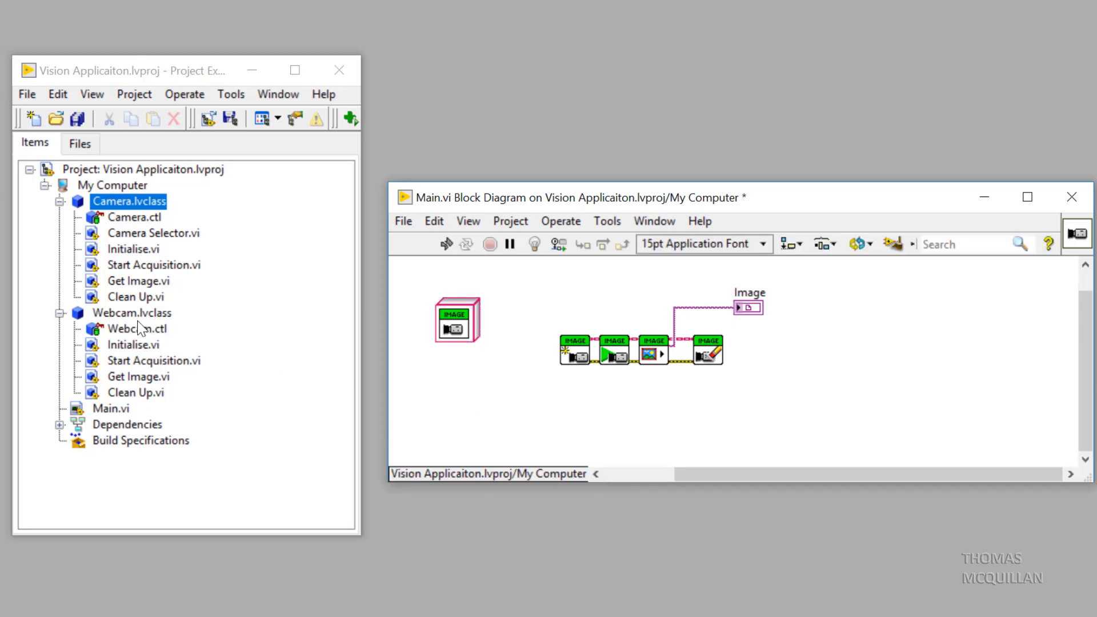
pyautogui.click(131, 313)
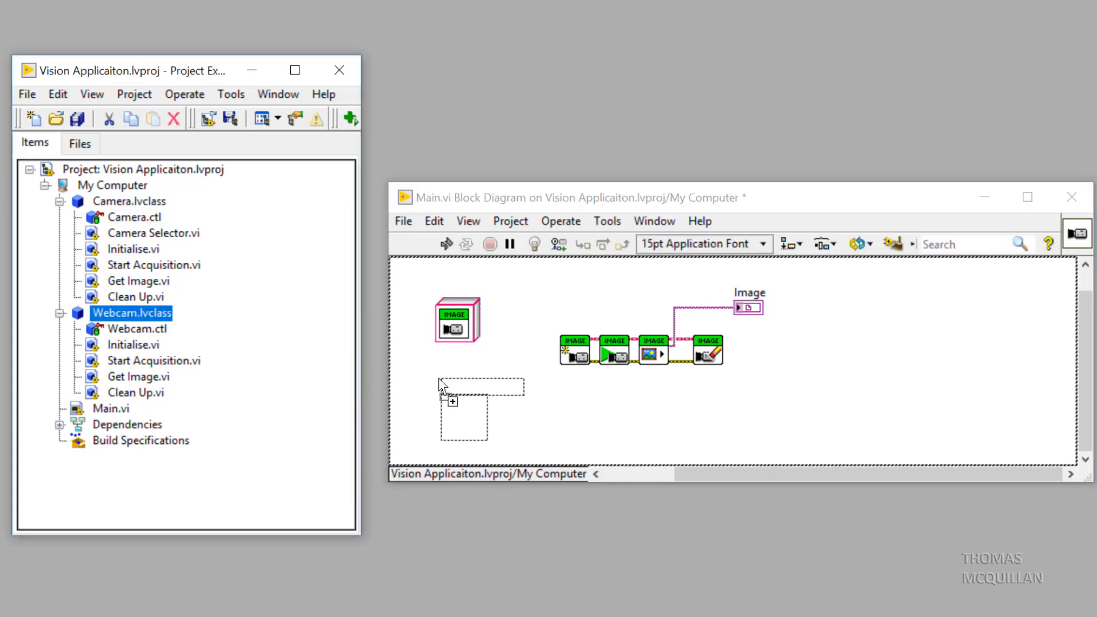
pyautogui.click(458, 416)
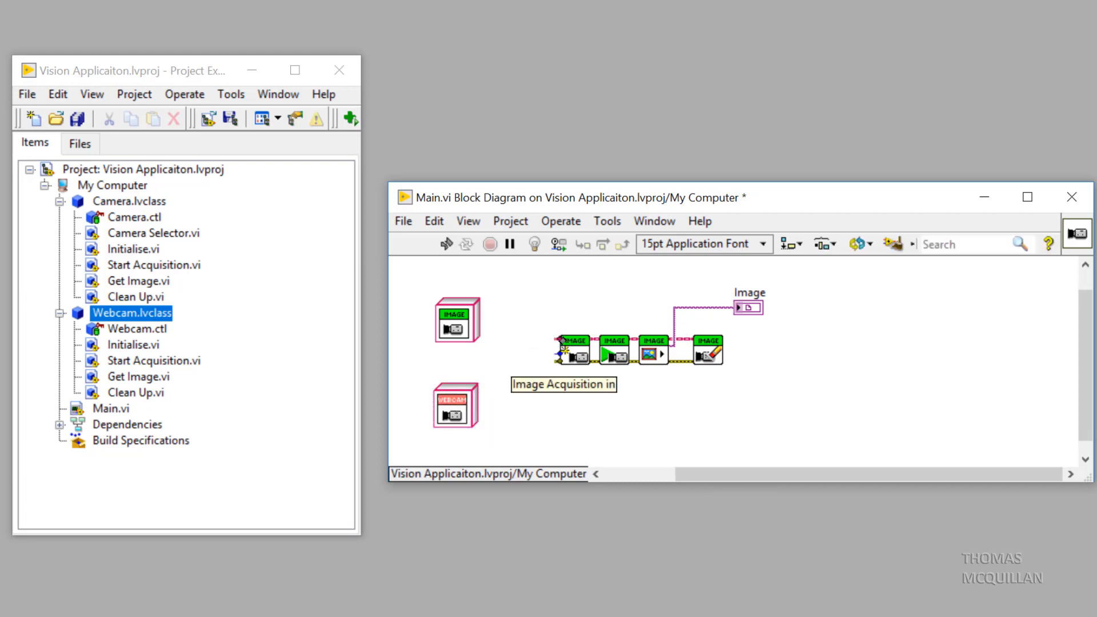
# Wire the Camera constant into Initialise's class input and show Main.vi's front panel.
pyautogui.moveTo(456, 319); pyautogui.dragTo(563, 347)
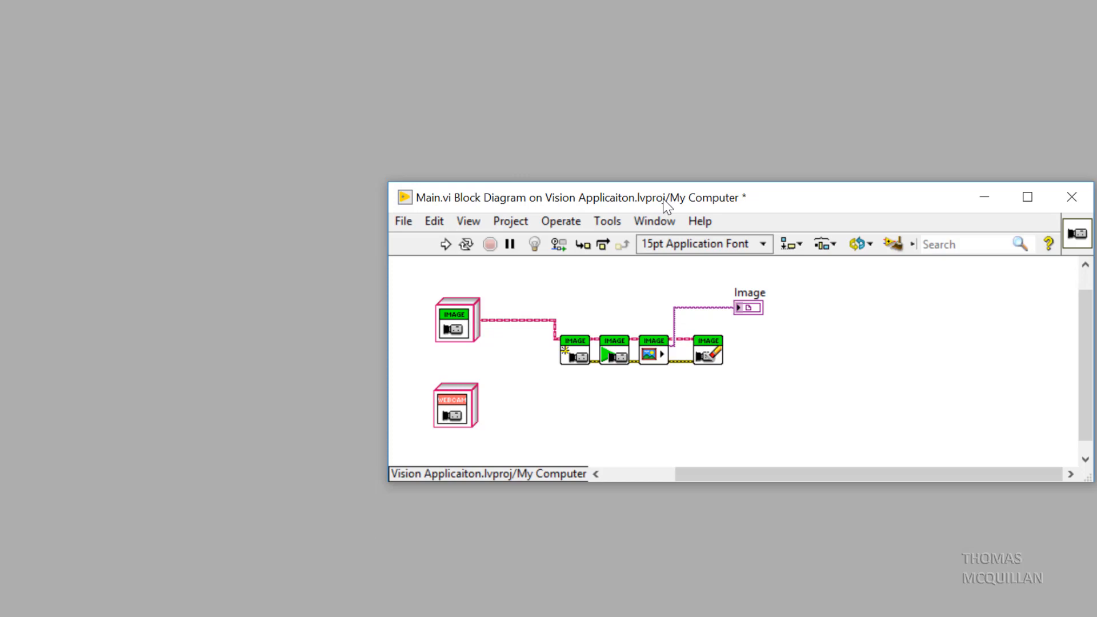
pyautogui.press('ctrl+e')
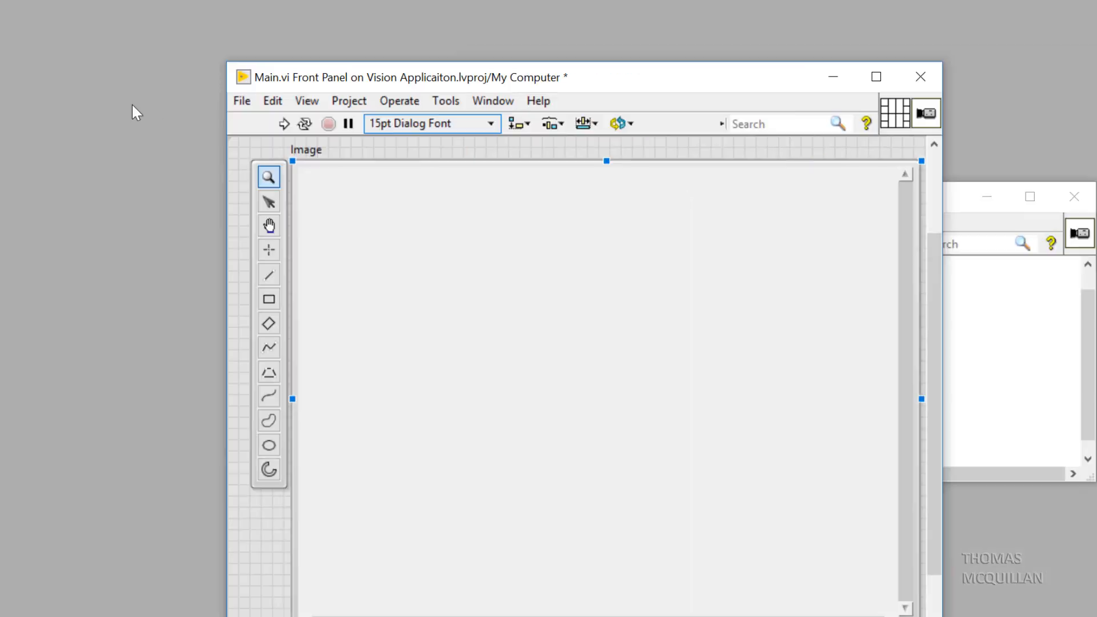